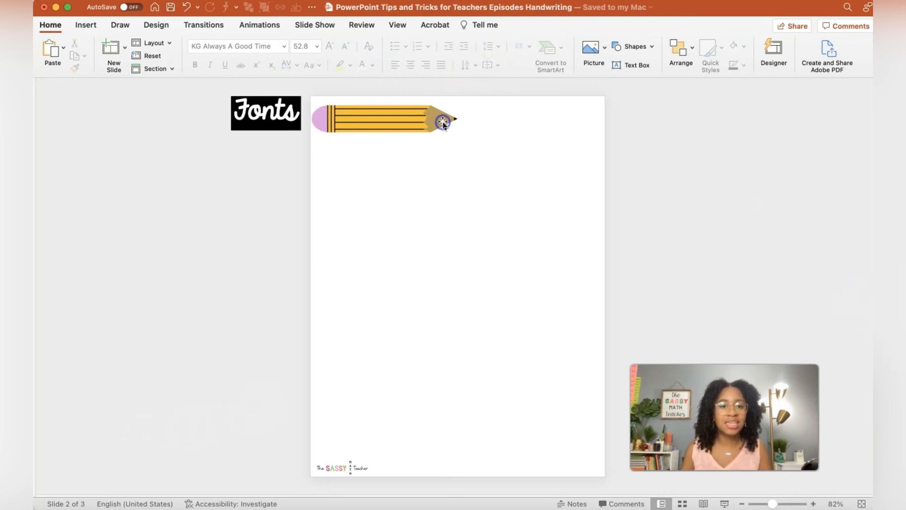
# Shrink the pencil picture to a small size in the top-left corner of the page.
pyautogui.click(439, 122)
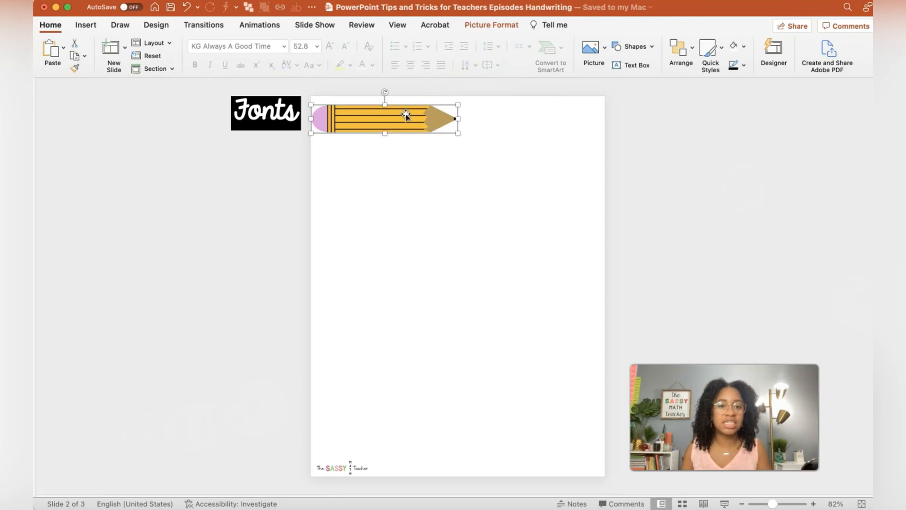
pyautogui.moveTo(541, 158)
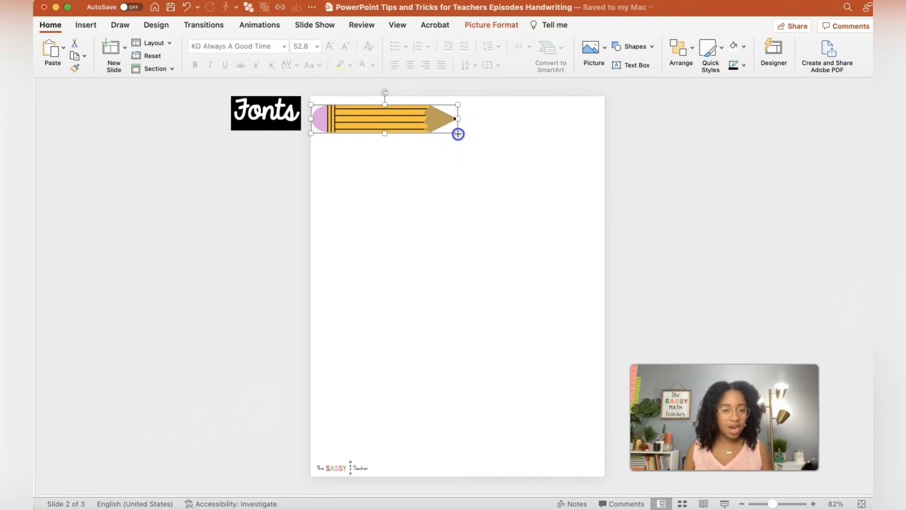
pyautogui.moveTo(457, 133); pyautogui.dragTo(403, 120)
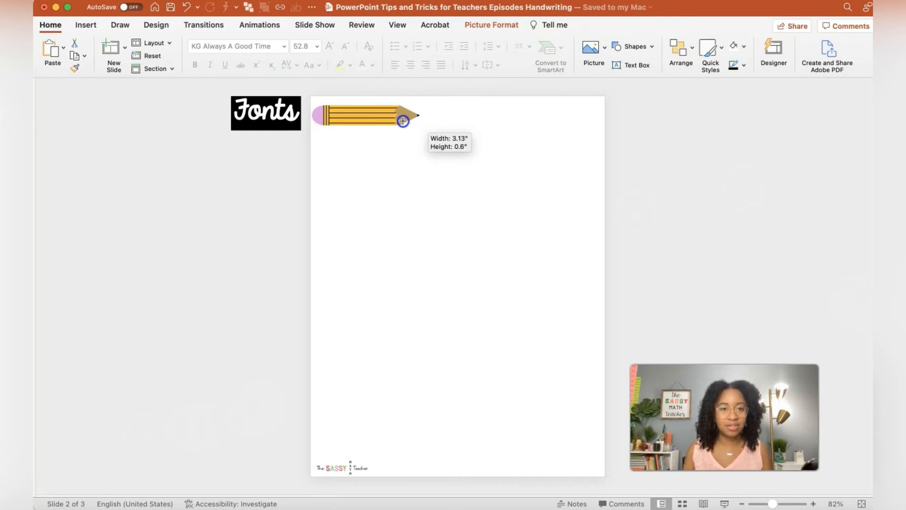
pyautogui.moveTo(416, 114); pyautogui.dragTo(355, 109)
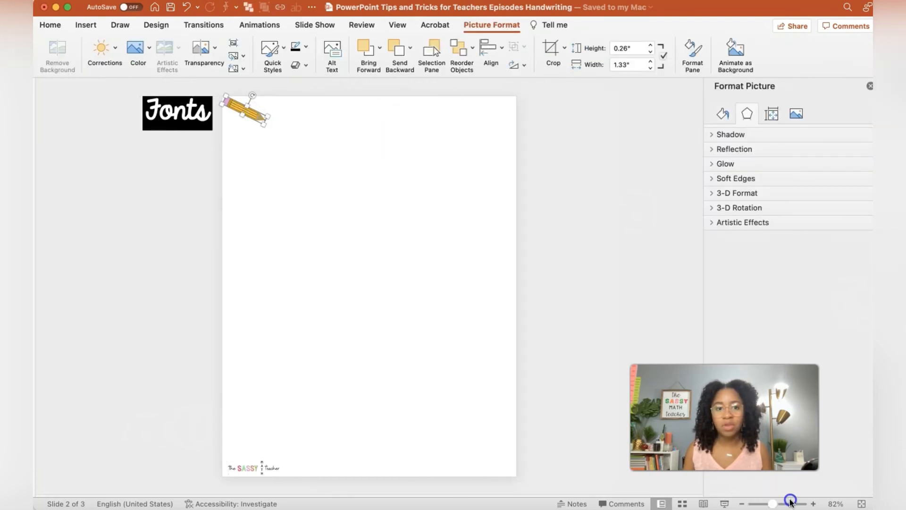
pyautogui.moveTo(773, 503); pyautogui.dragTo(787, 503)
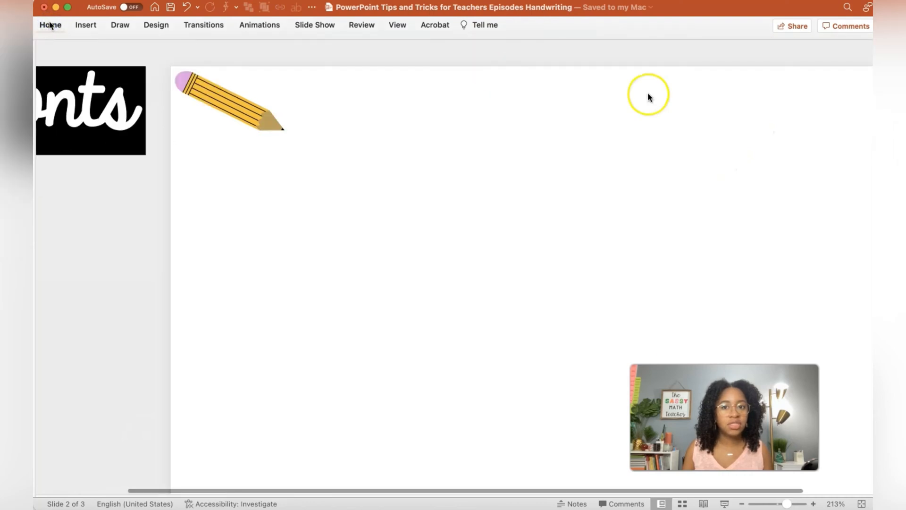
# Add a text box beside the pencil reading "I can write my name!".
pyautogui.click(51, 24)
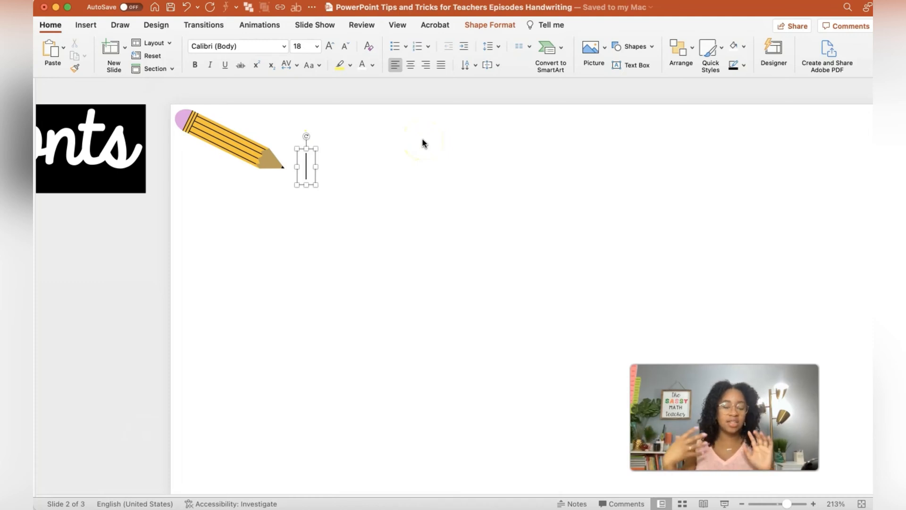
pyautogui.write('I ca')
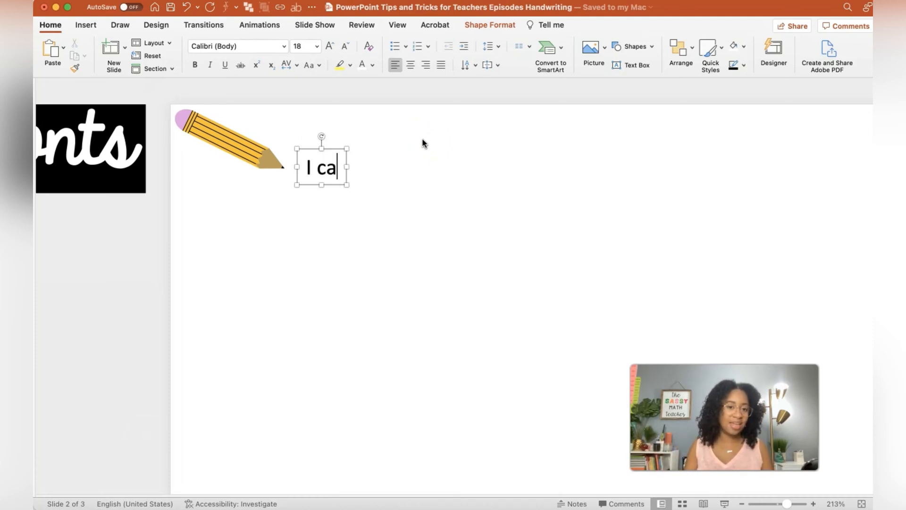
pyautogui.write('n write my')
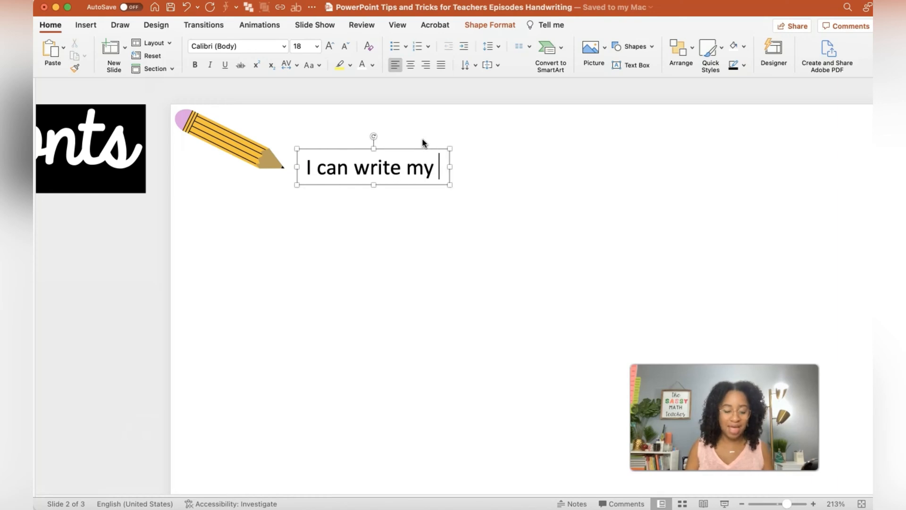
pyautogui.write('name!')
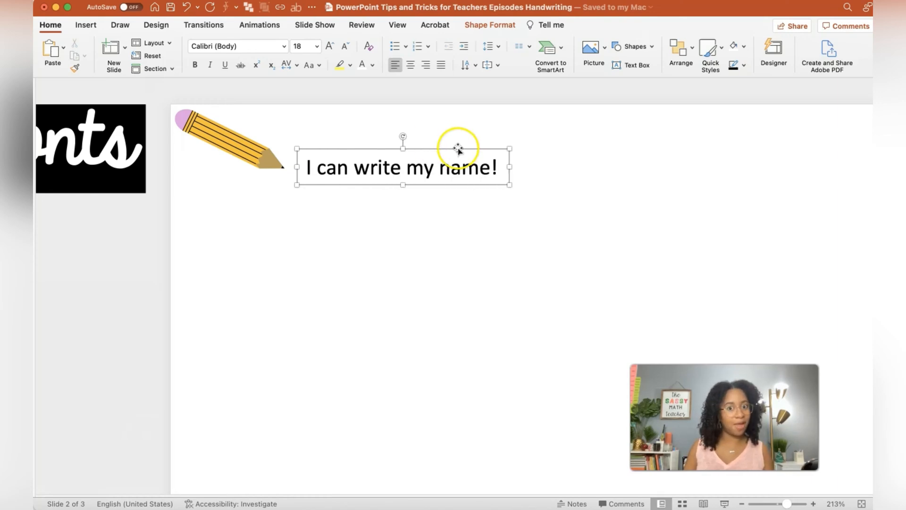
pyautogui.moveTo(283, 46)
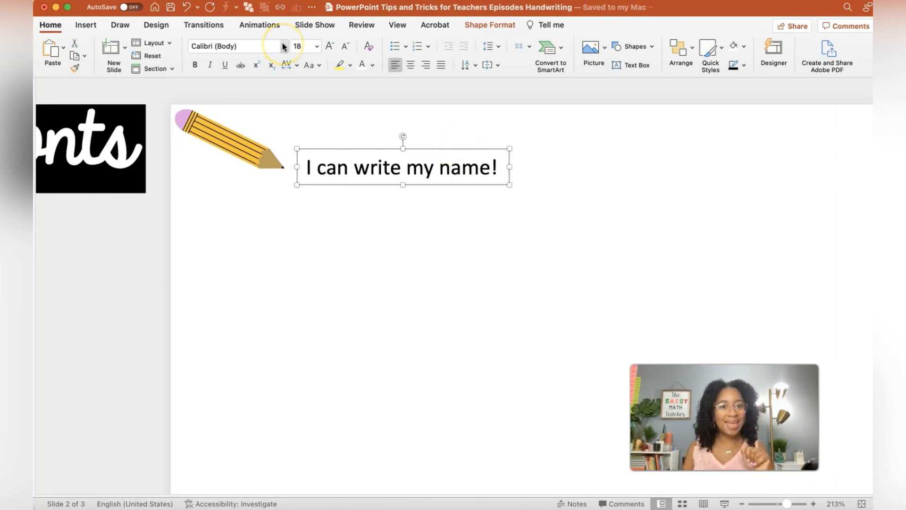
# Set the sentence in Century Gothic and enlarge it to size 28.
pyautogui.click(281, 46)
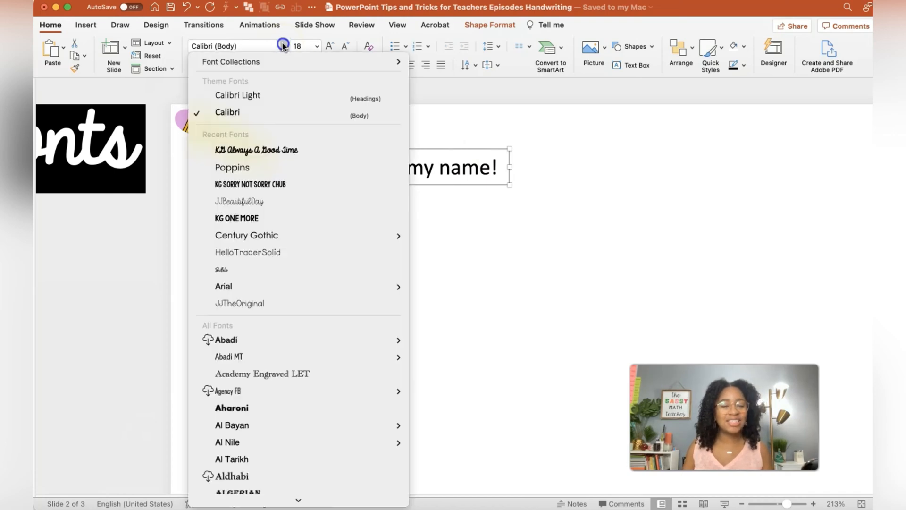
pyautogui.moveTo(310, 147)
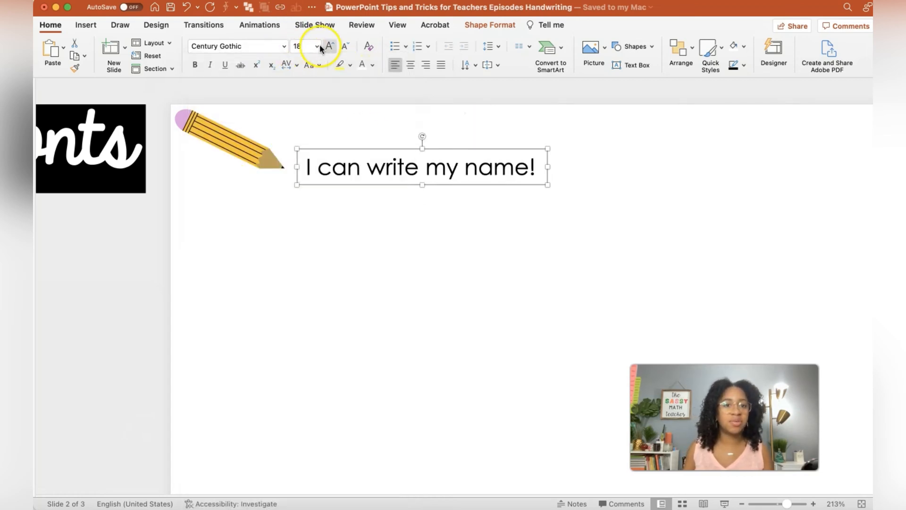
pyautogui.click(328, 45)
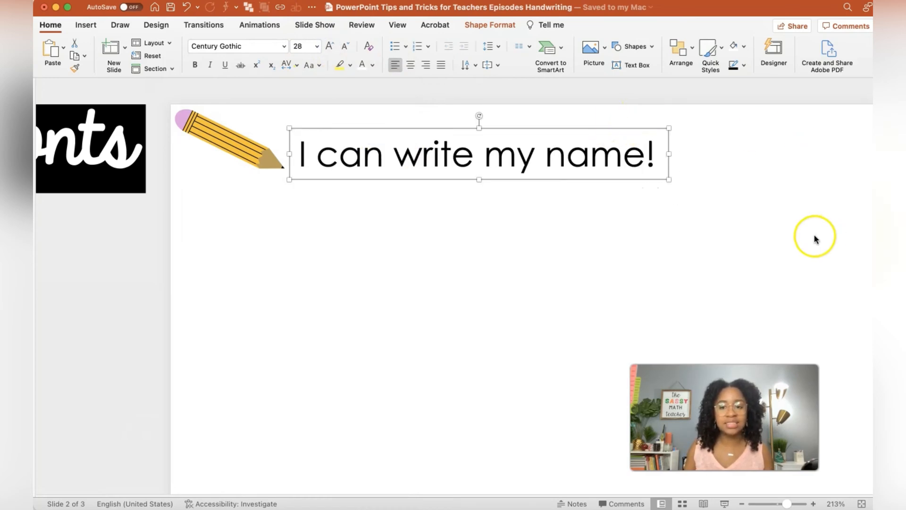
pyautogui.moveTo(786, 503); pyautogui.dragTo(768, 503)
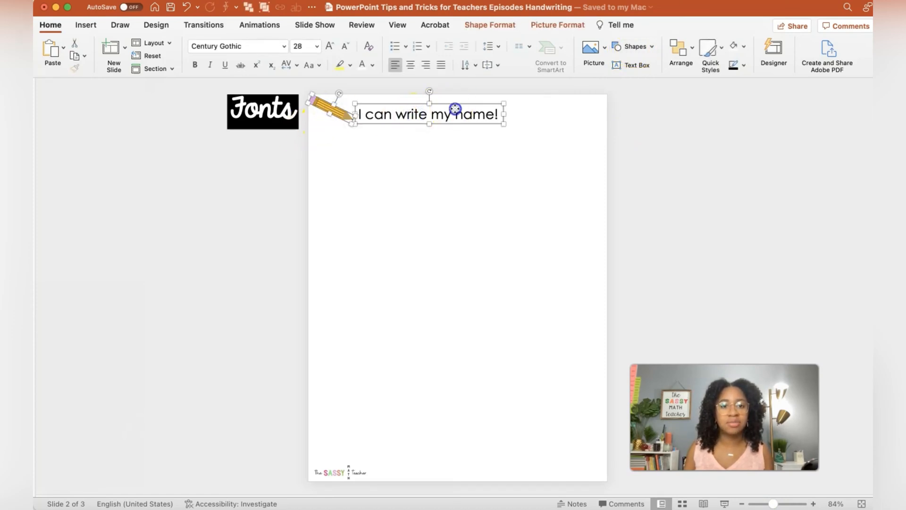
# Align the sentence beside the pencil and draw a full-page rectangle border with no fill and a black outline.
pyautogui.moveTo(455, 109); pyautogui.dragTo(459, 116)
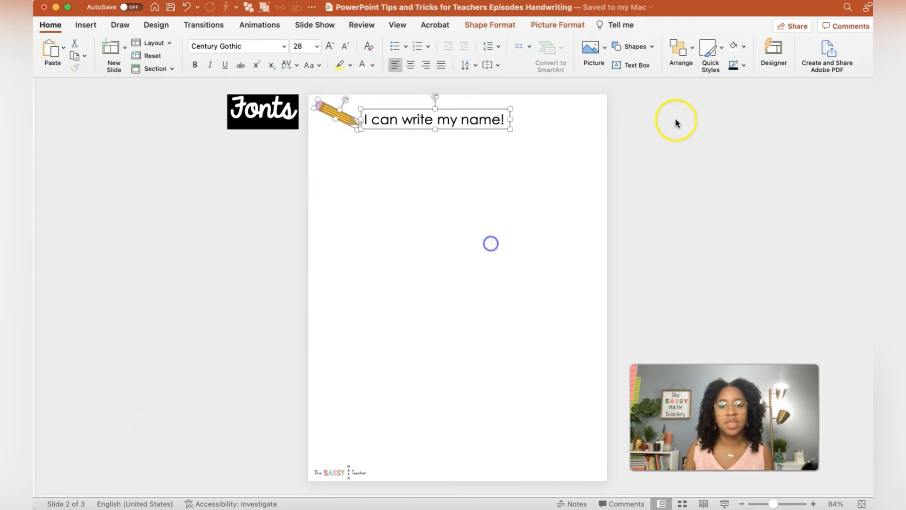
pyautogui.click(631, 47)
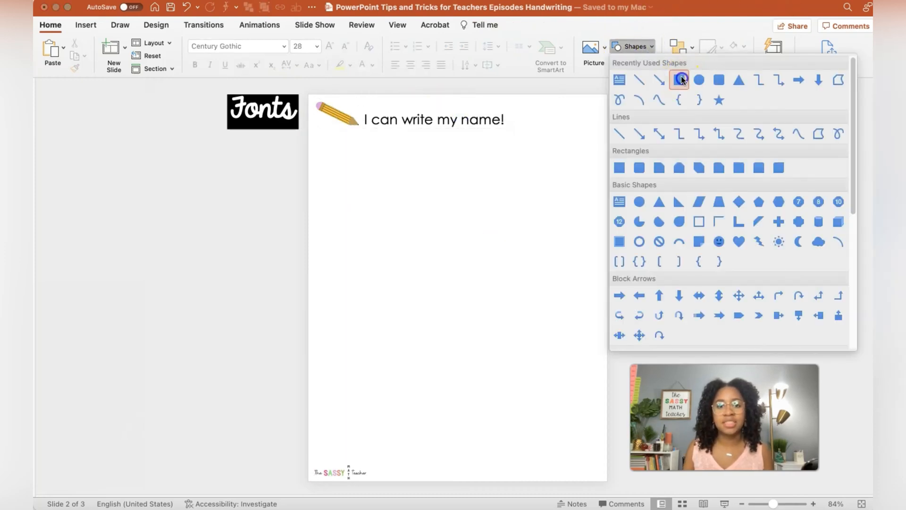
pyautogui.click(680, 79)
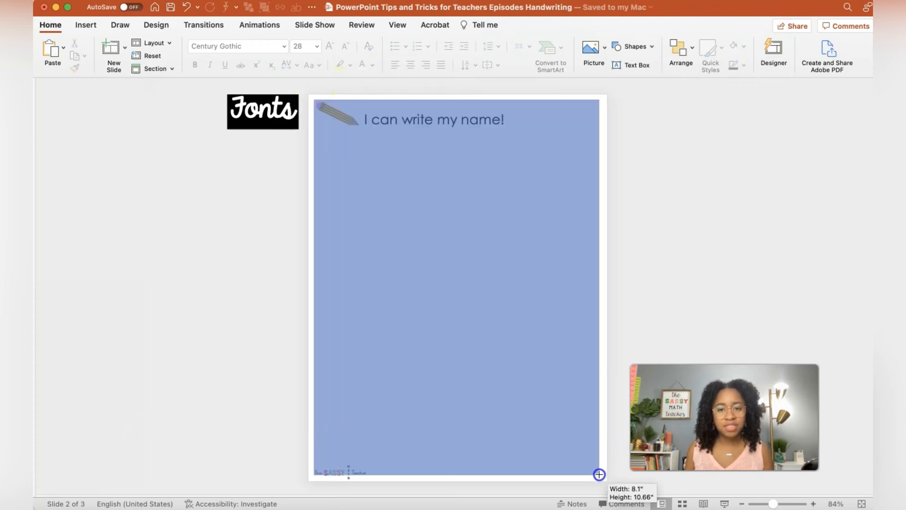
pyautogui.moveTo(598, 474); pyautogui.dragTo(602, 473)
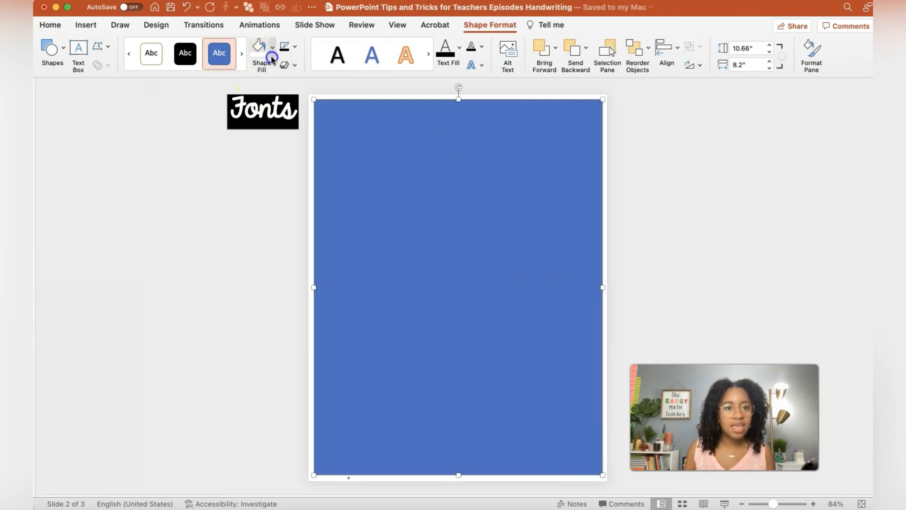
pyautogui.click(300, 47)
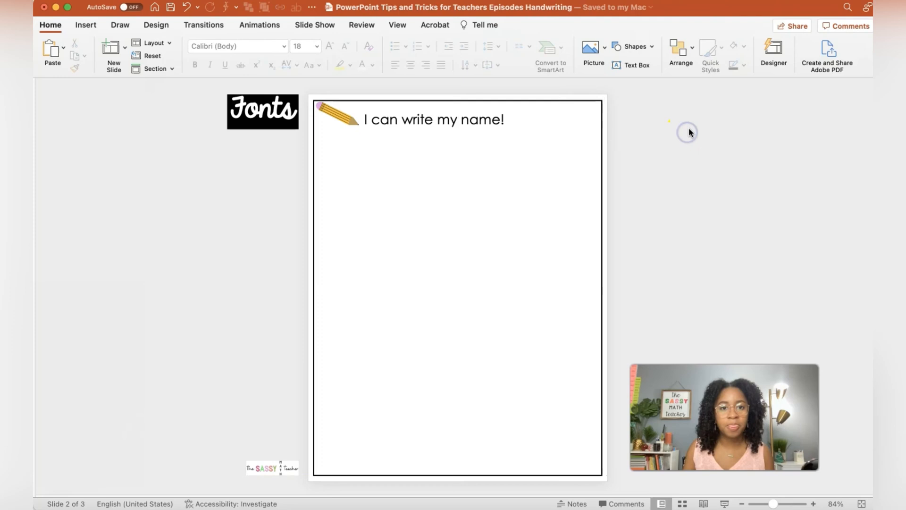
pyautogui.moveTo(666, 231)
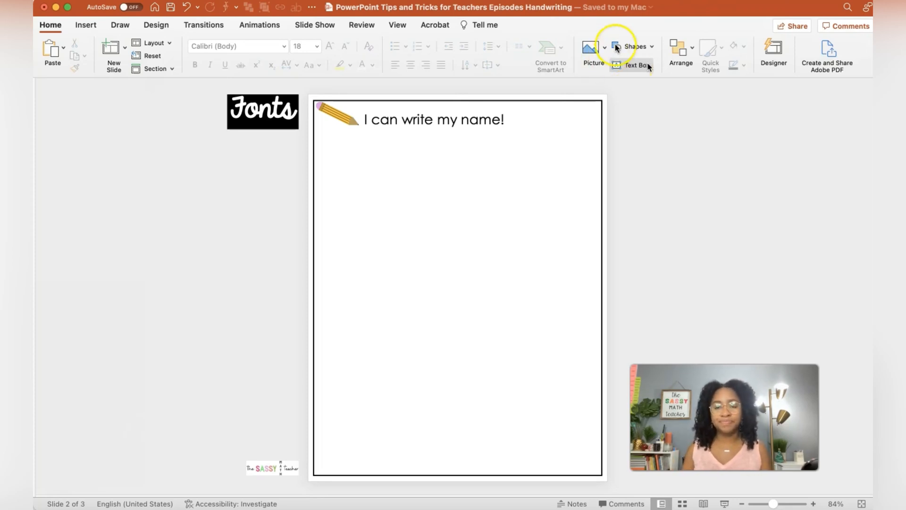
pyautogui.moveTo(735, 13)
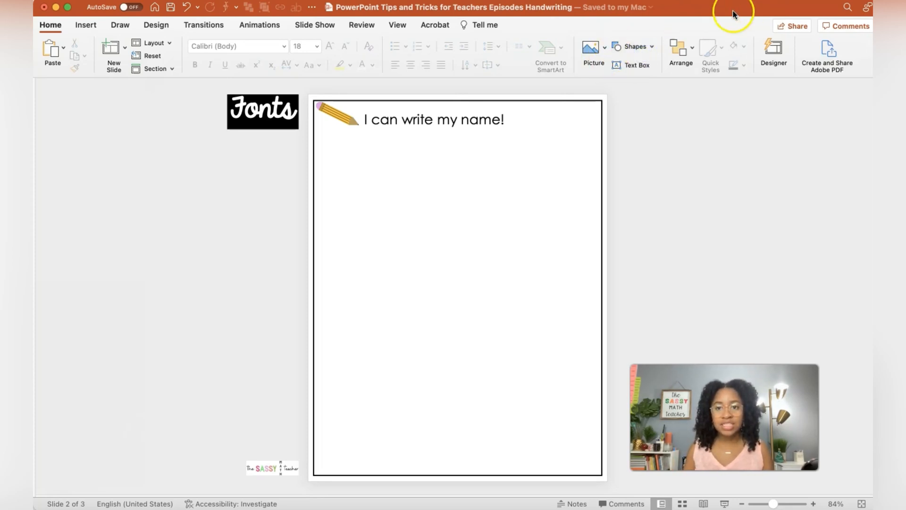
# Draw a thick black horizontal line across the page just under the title.
pyautogui.click(636, 47)
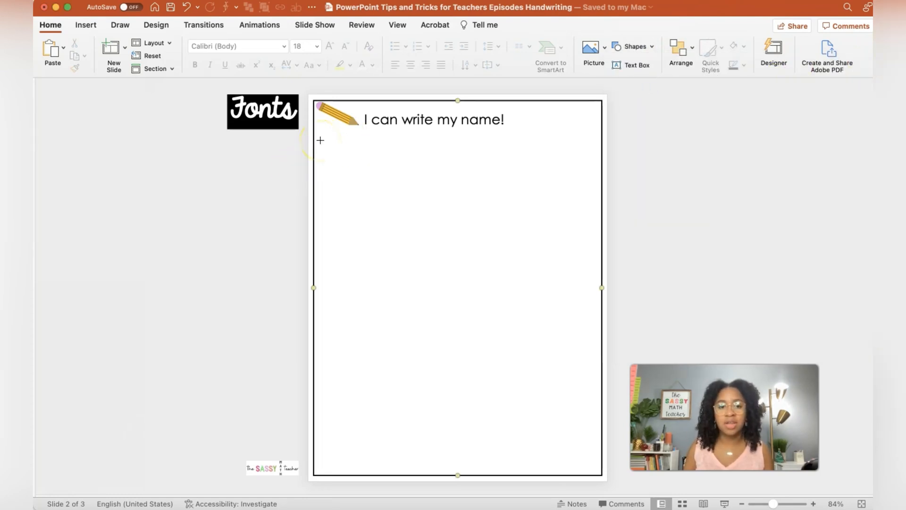
pyautogui.moveTo(319, 139); pyautogui.dragTo(583, 137)
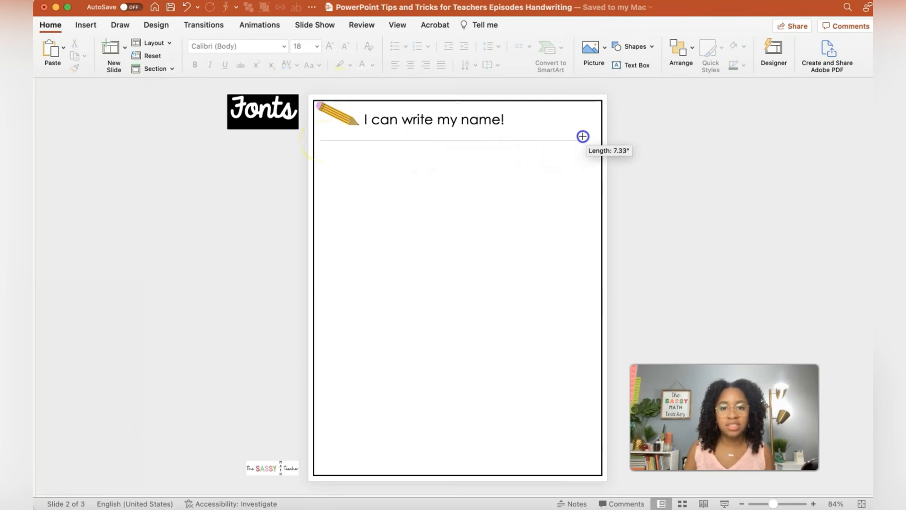
pyautogui.moveTo(582, 136); pyautogui.dragTo(590, 137)
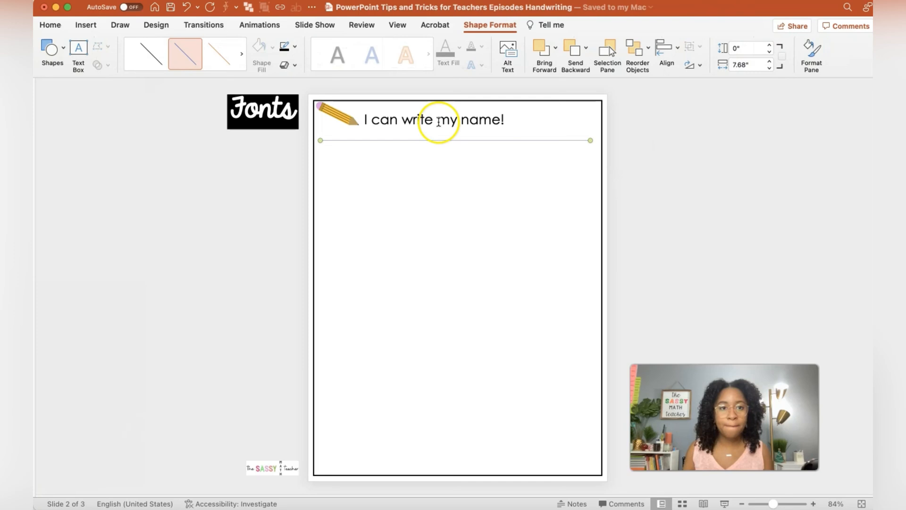
pyautogui.click(295, 45)
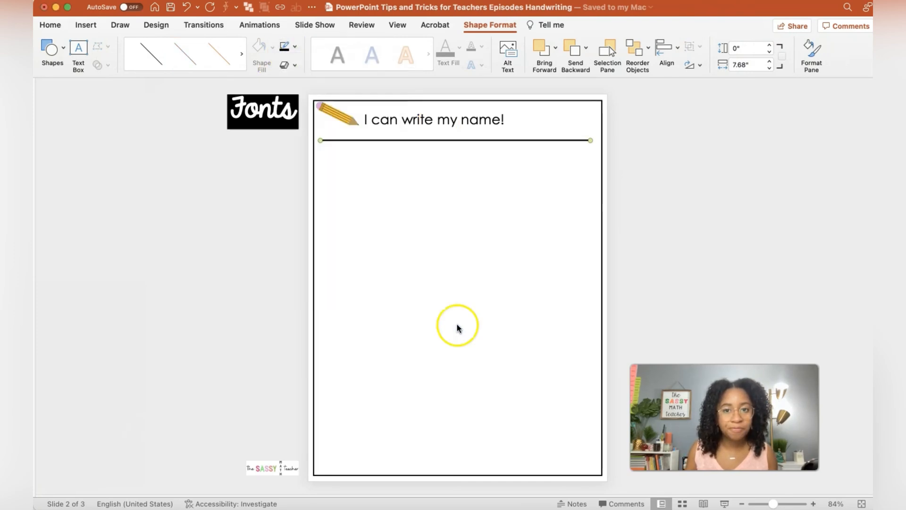
pyautogui.moveTo(457, 324); pyautogui.dragTo(434, 140)
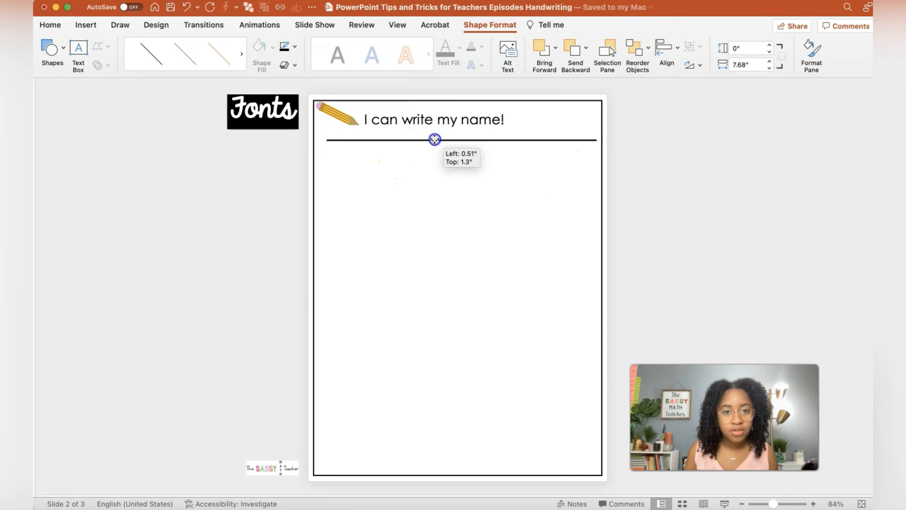
# Copy the line twice and make the middle one a fine dashed line between the two solid lines.
pyautogui.moveTo(433, 139); pyautogui.dragTo(439, 140)
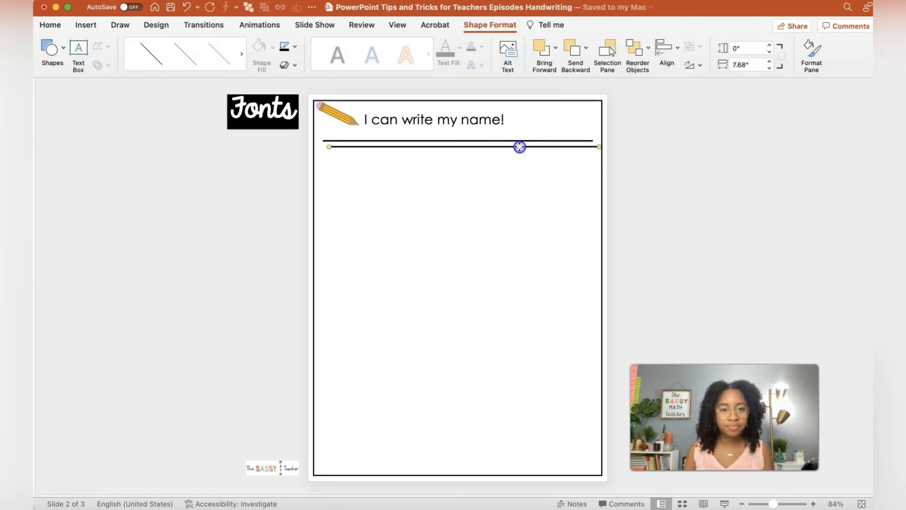
pyautogui.moveTo(518, 148); pyautogui.dragTo(515, 171)
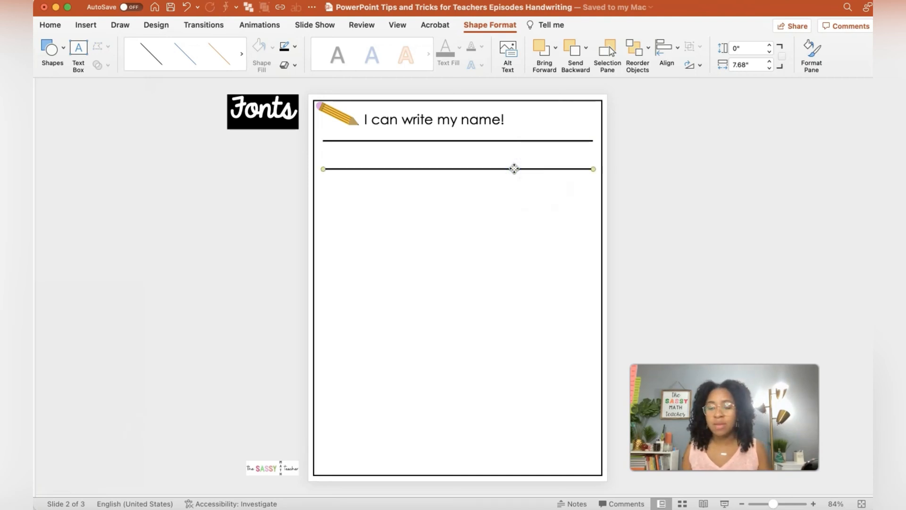
pyautogui.moveTo(513, 167); pyautogui.dragTo(486, 156)
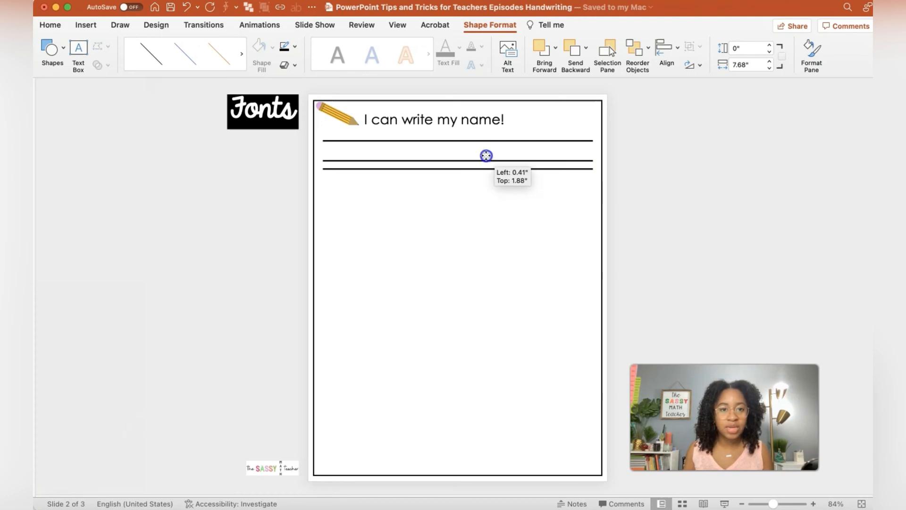
pyautogui.moveTo(486, 155); pyautogui.dragTo(486, 151)
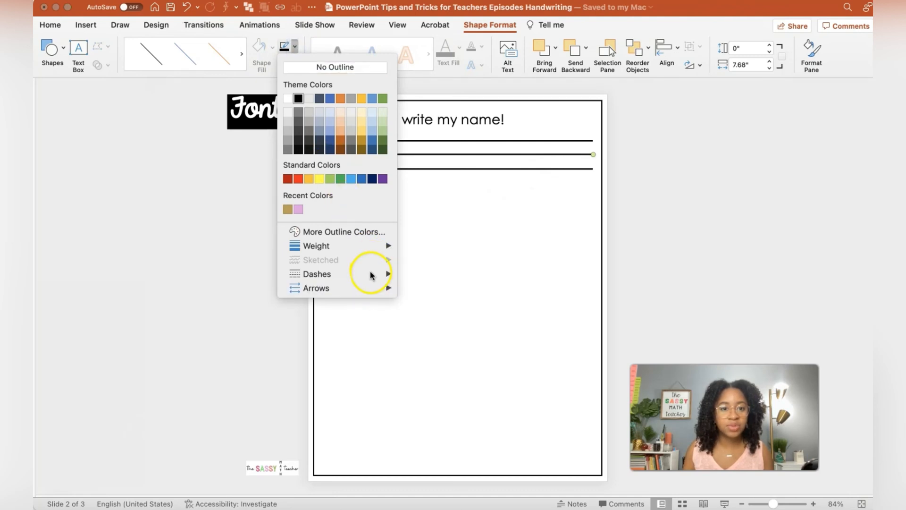
pyautogui.click(316, 274)
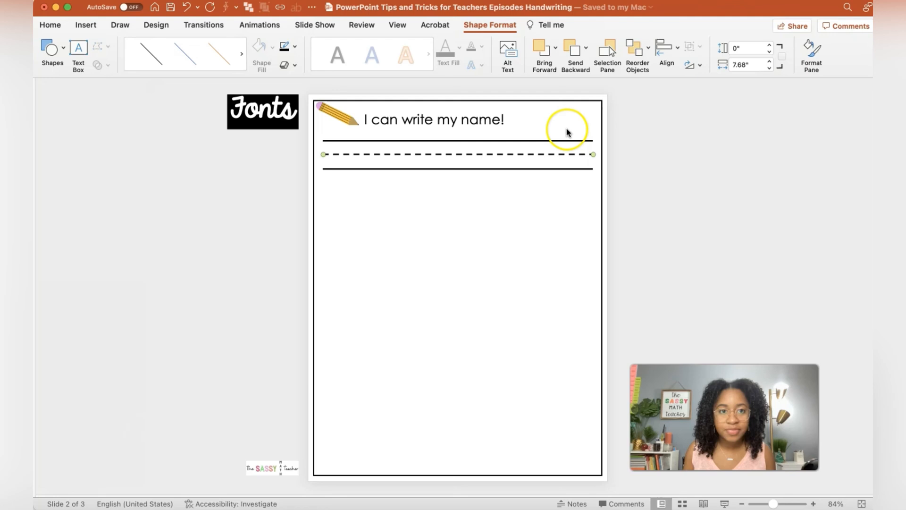
pyautogui.click(285, 45)
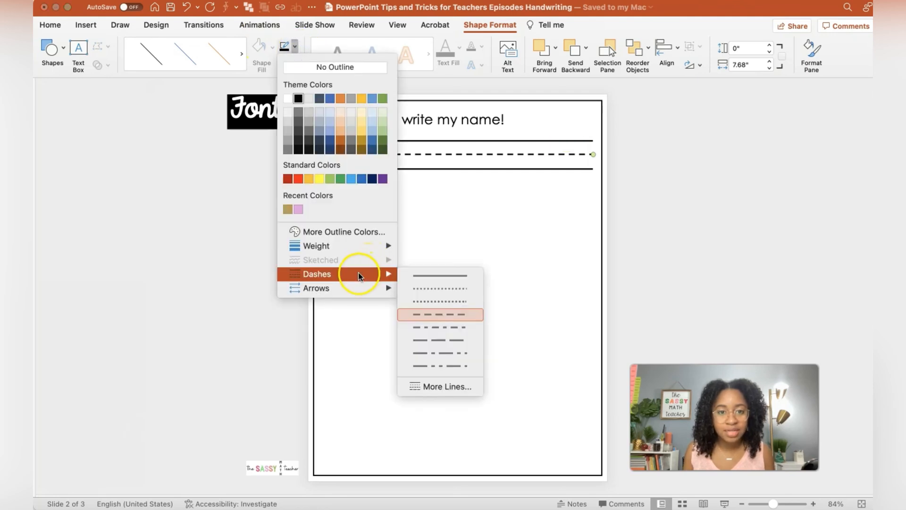
pyautogui.click(463, 314)
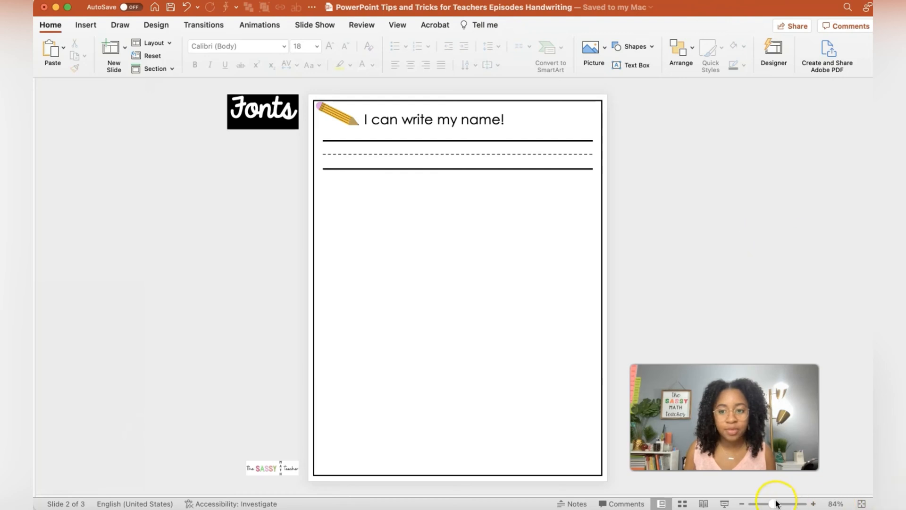
# Group the three lines into one set and duplicate the set down the page.
pyautogui.moveTo(774, 503); pyautogui.dragTo(781, 503)
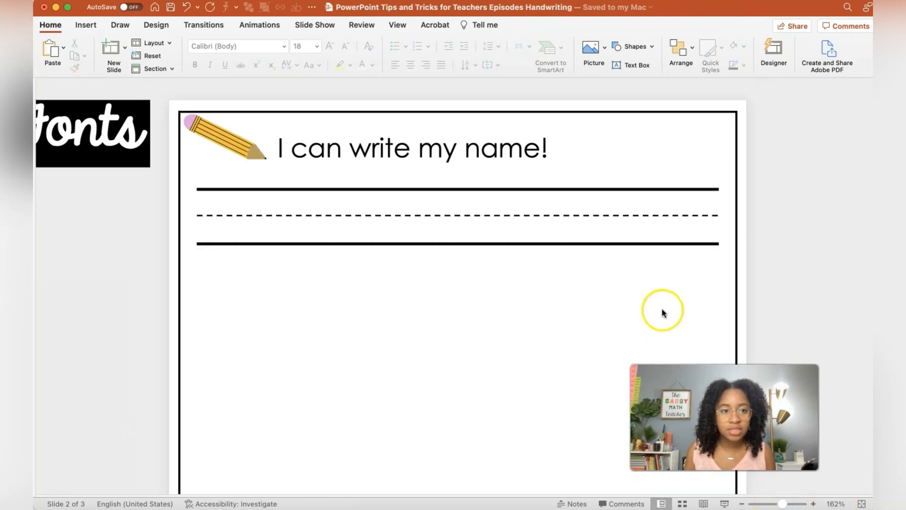
pyautogui.moveTo(796, 174)
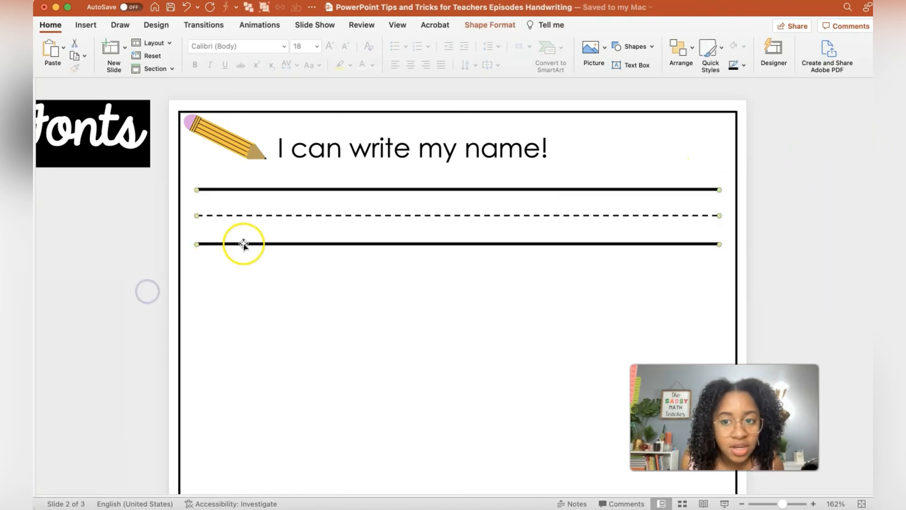
pyautogui.rightClick(244, 244)
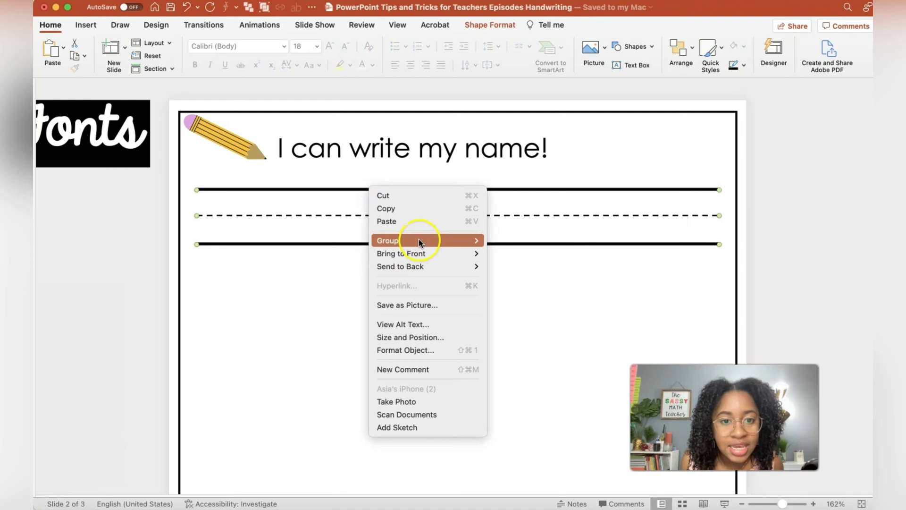
pyautogui.click(387, 241)
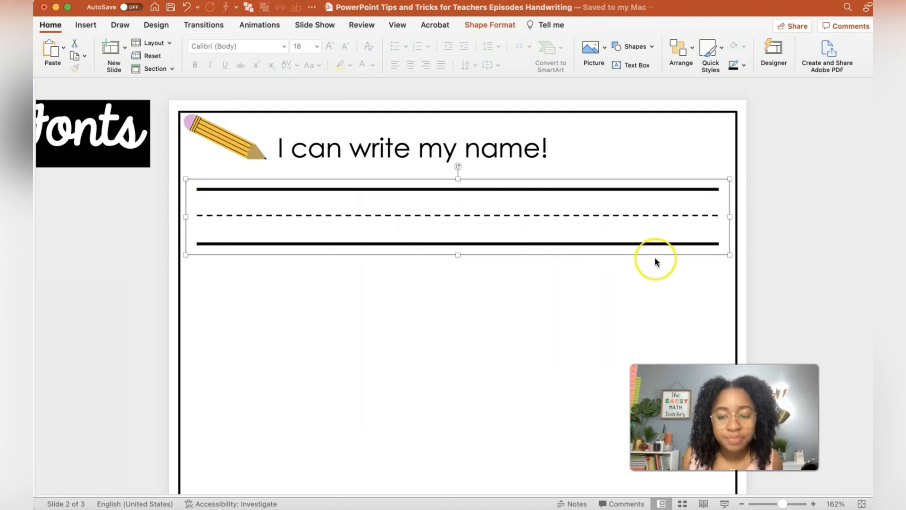
pyautogui.moveTo(781, 503); pyautogui.dragTo(769, 503)
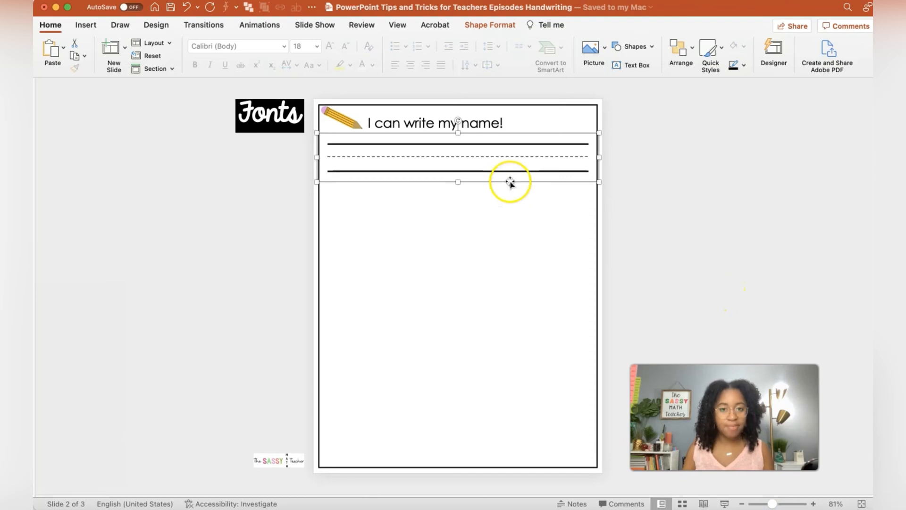
pyautogui.moveTo(510, 181); pyautogui.dragTo(510, 225)
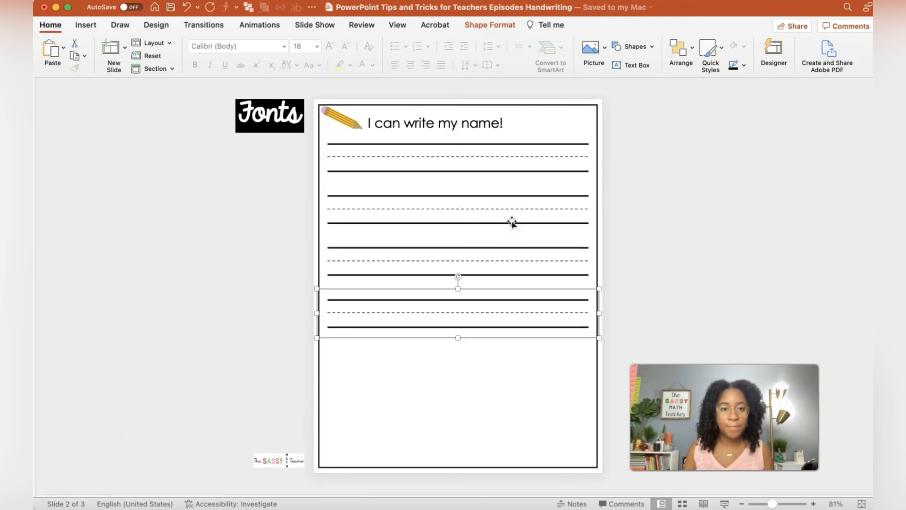
pyautogui.moveTo(457, 312); pyautogui.dragTo(457, 416)
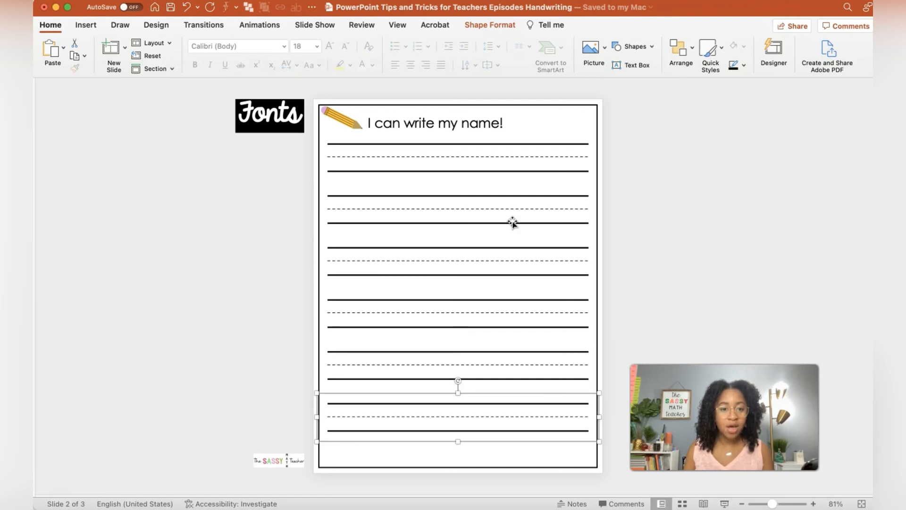
pyautogui.moveTo(731, 237)
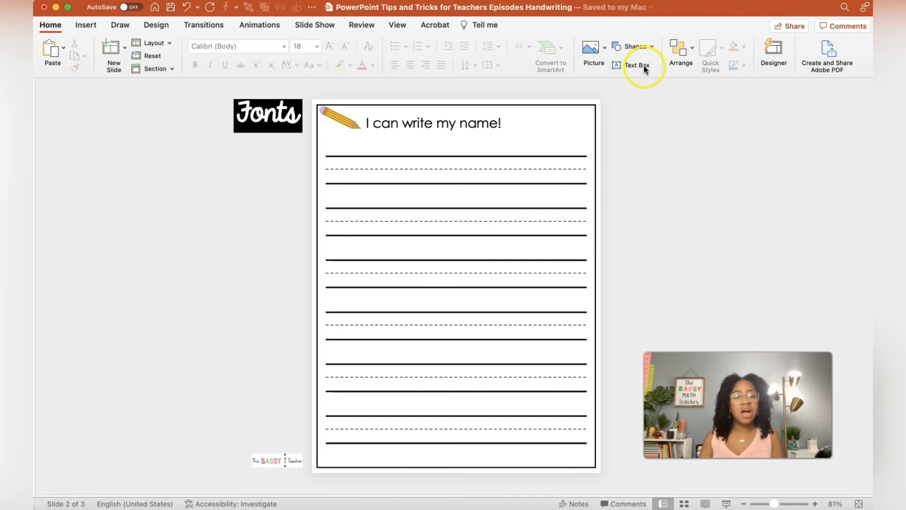
pyautogui.moveTo(639, 68)
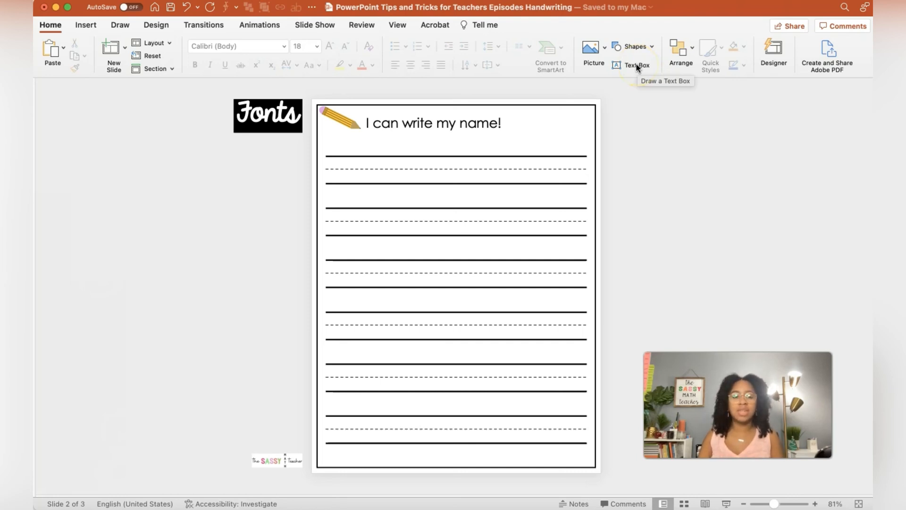
pyautogui.moveTo(632, 65)
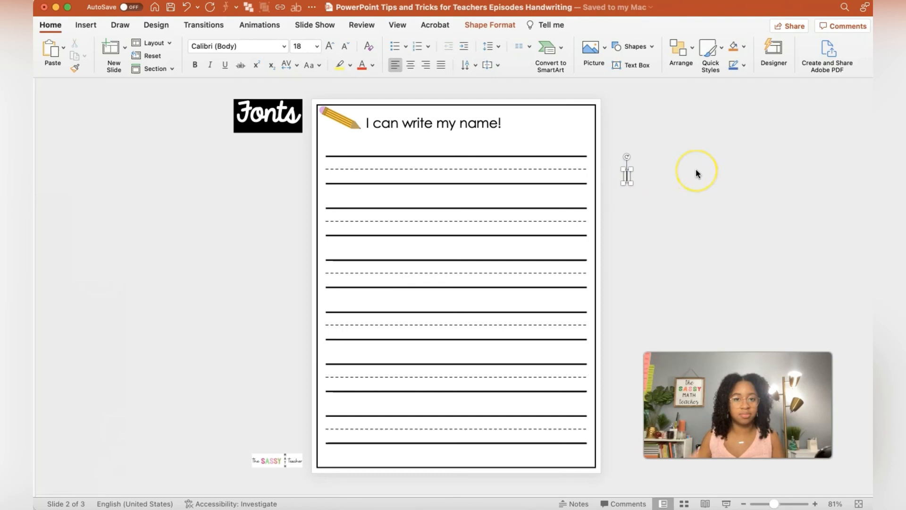
# Write "Asia" in the dotted KG Primary Dots font, enlarge it slightly and place it on the first writing line.
pyautogui.write('Asia')
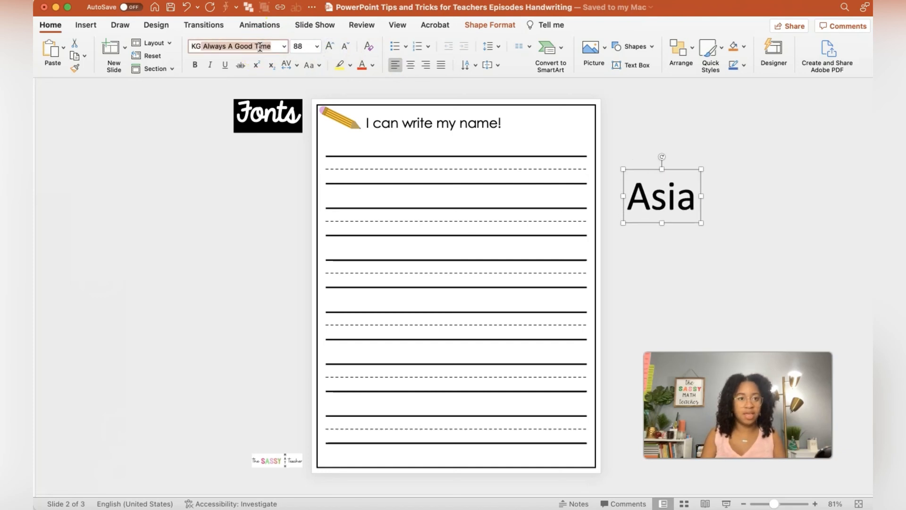
pyautogui.write('KG Primary Dots')
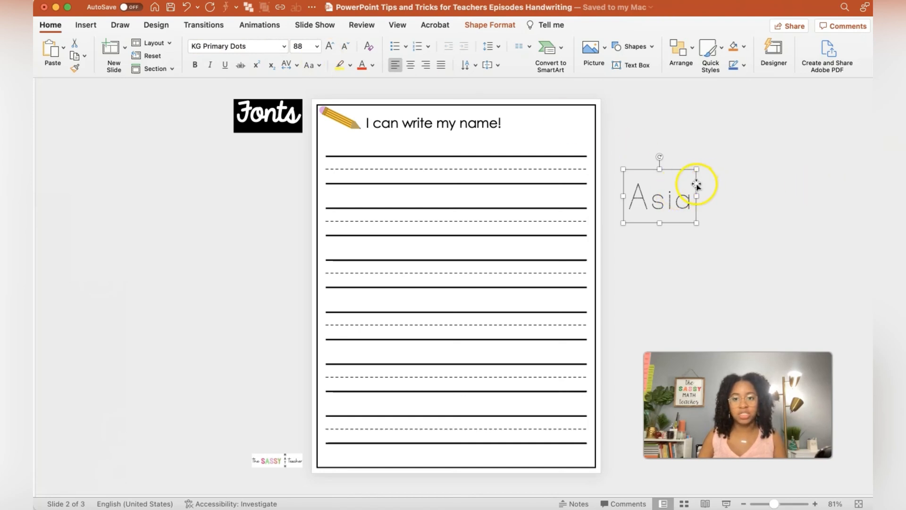
pyautogui.moveTo(659, 191); pyautogui.dragTo(370, 170)
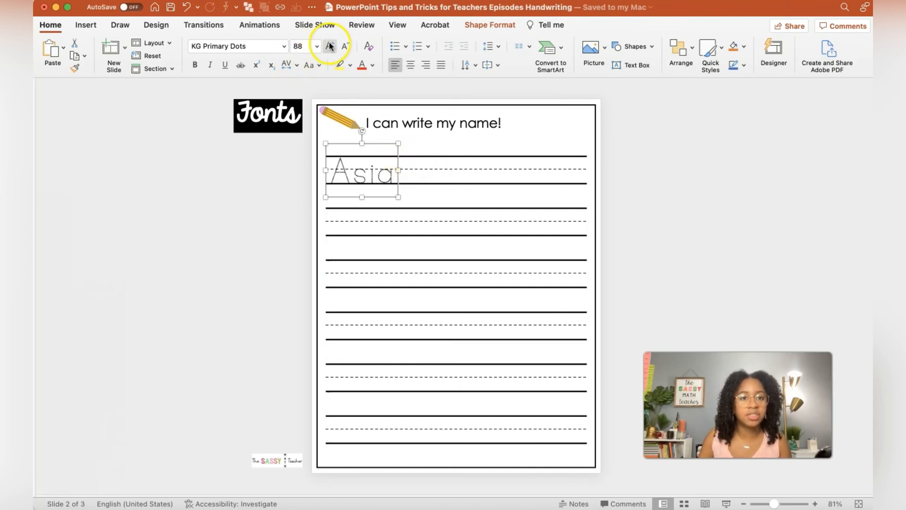
pyautogui.click(330, 46)
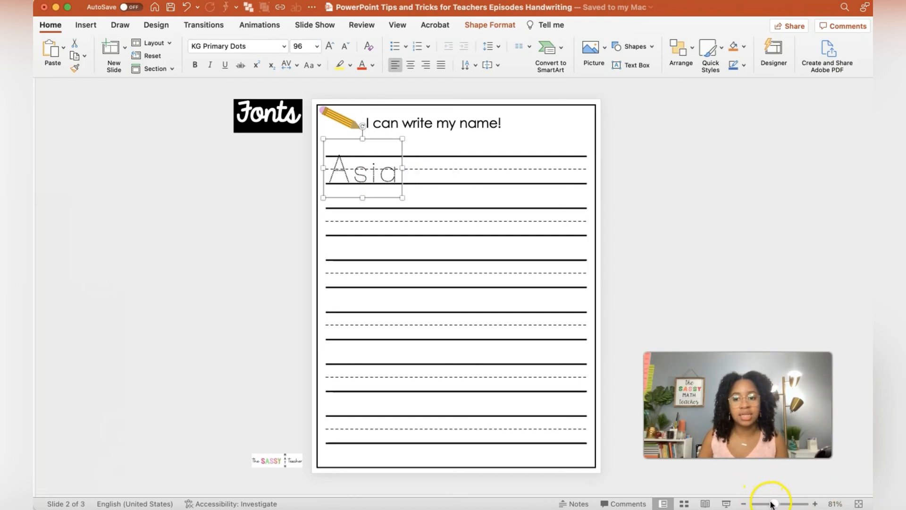
pyautogui.moveTo(771, 503); pyautogui.dragTo(794, 503)
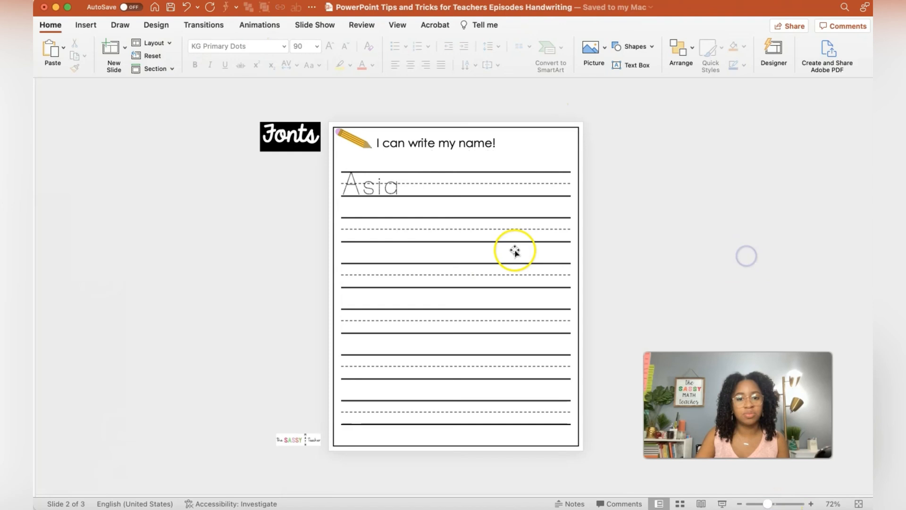
pyautogui.moveTo(439, 153)
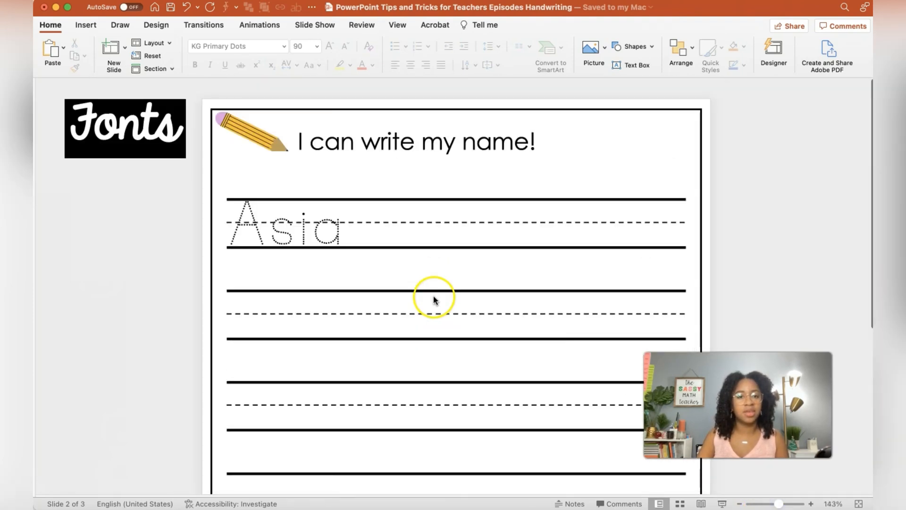
# Change the title's case to Capitalize Each Word and then to all capitals: I CAN WRITE MY NAME!
pyautogui.click(415, 142)
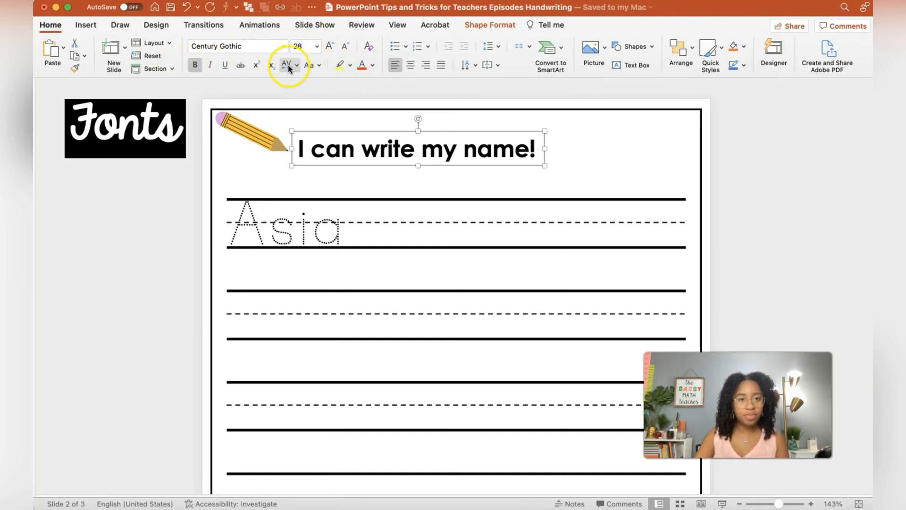
pyautogui.click(306, 64)
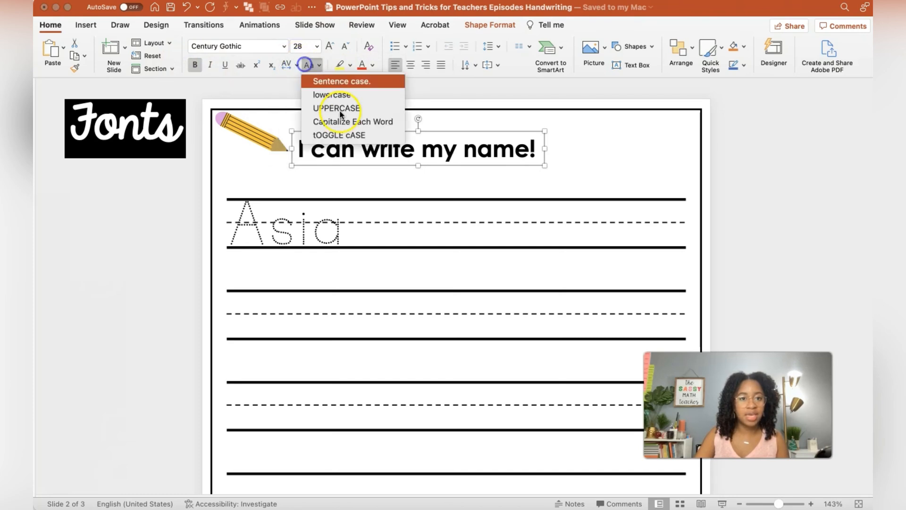
pyautogui.click(353, 121)
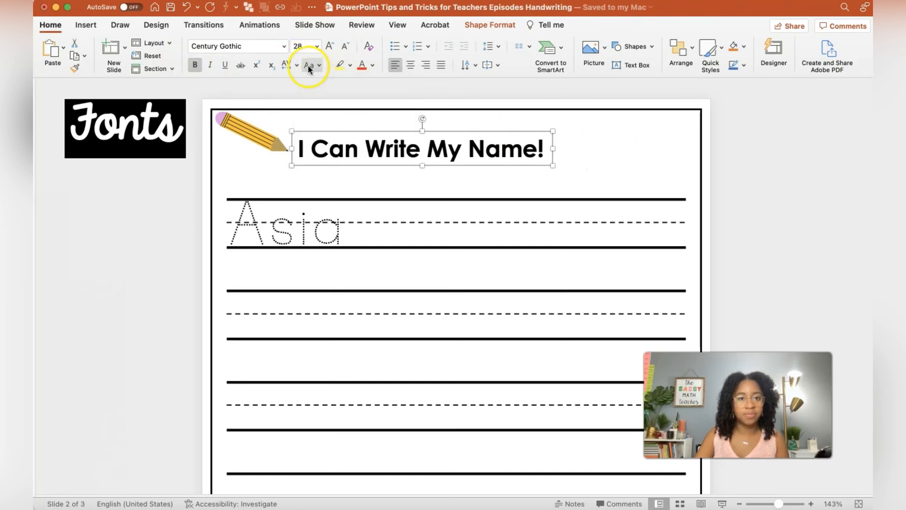
pyautogui.click(308, 65)
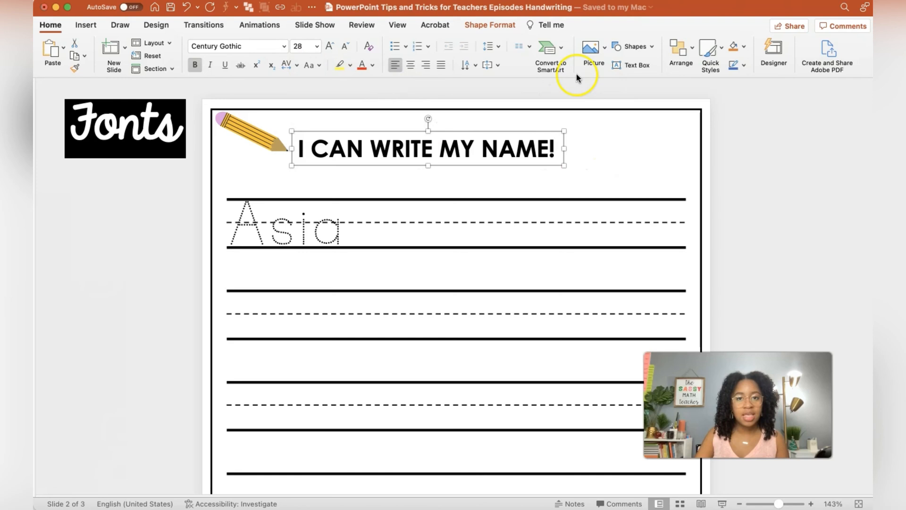
pyautogui.click(489, 24)
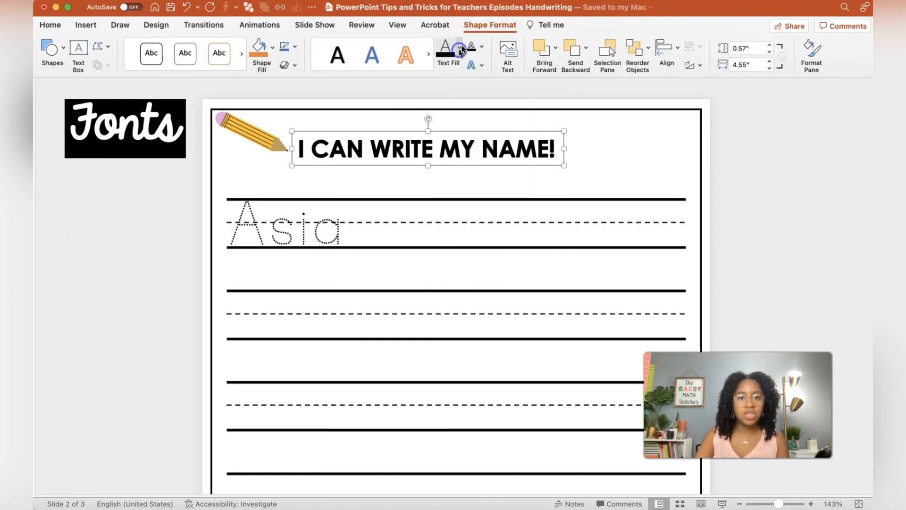
# Make the title letters hollow with a black text outline and enlarge the title.
pyautogui.click(471, 49)
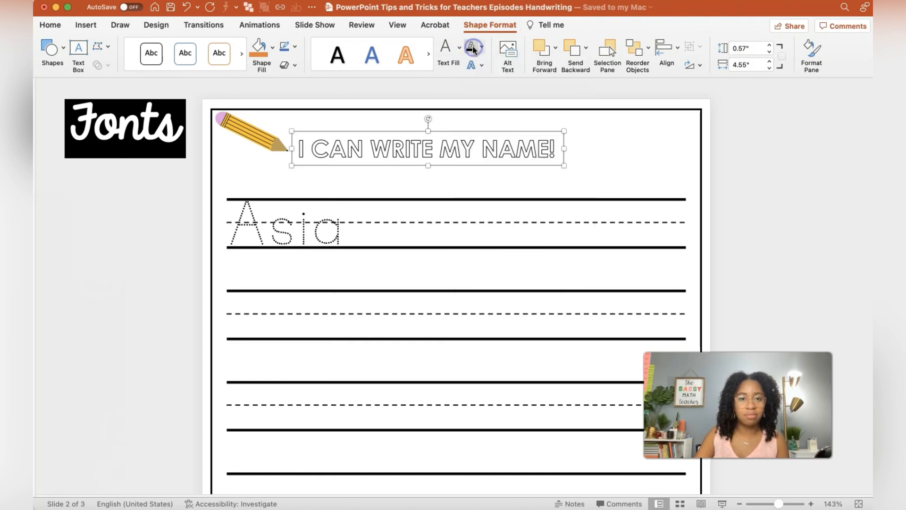
pyautogui.click(482, 48)
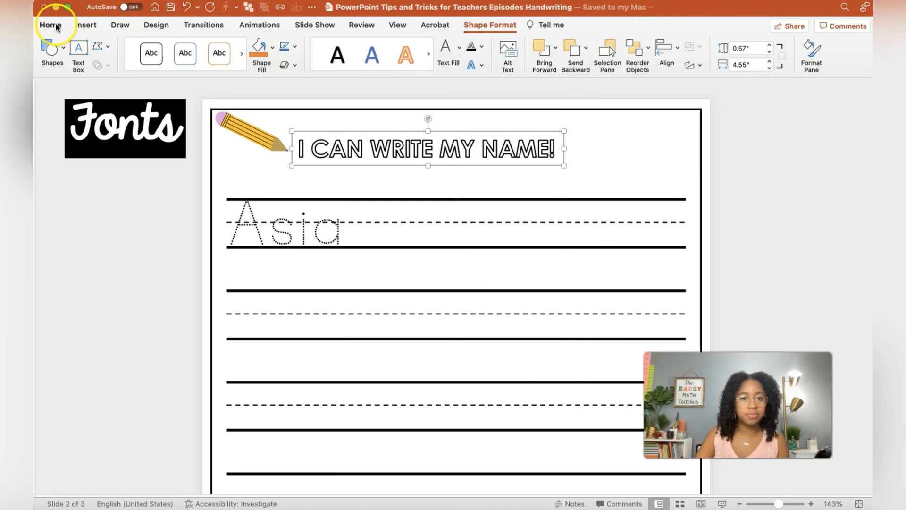
pyautogui.click(50, 25)
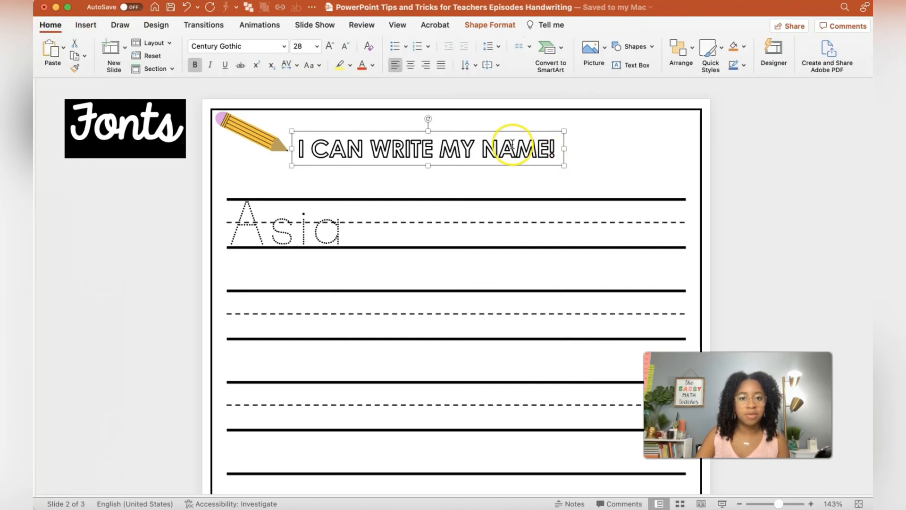
pyautogui.click(329, 45)
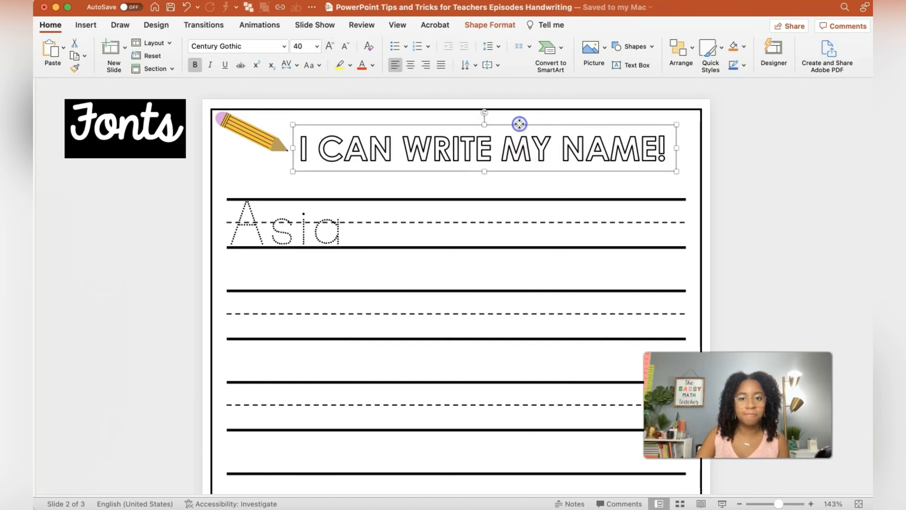
pyautogui.moveTo(578, 122)
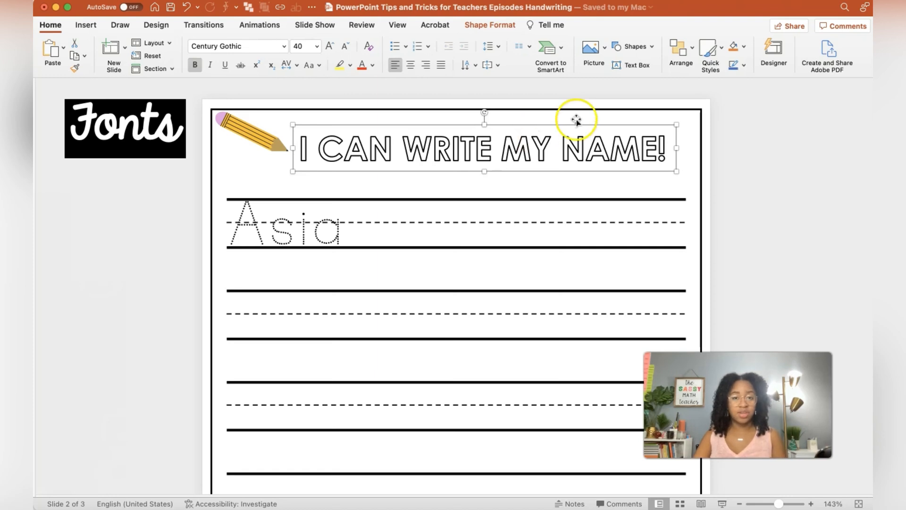
# Add a drop shadow text effect to the title letters.
pyautogui.click(489, 25)
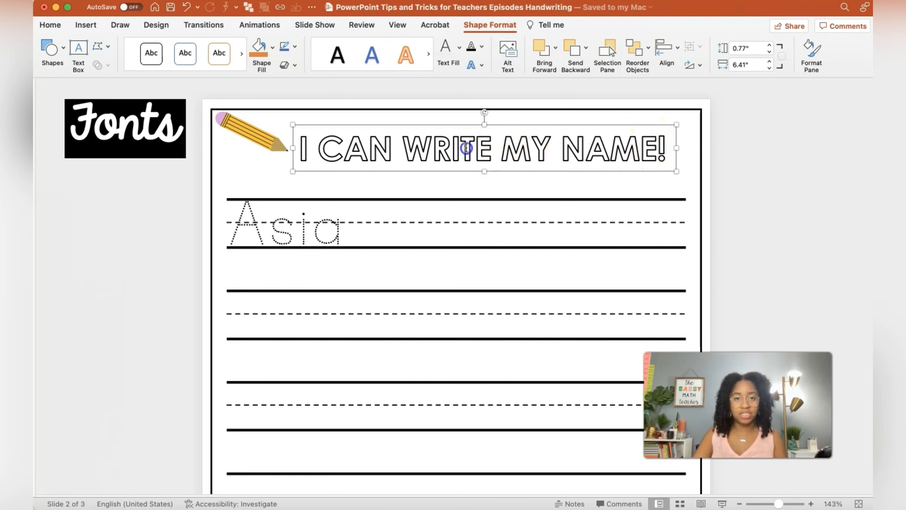
pyautogui.click(459, 47)
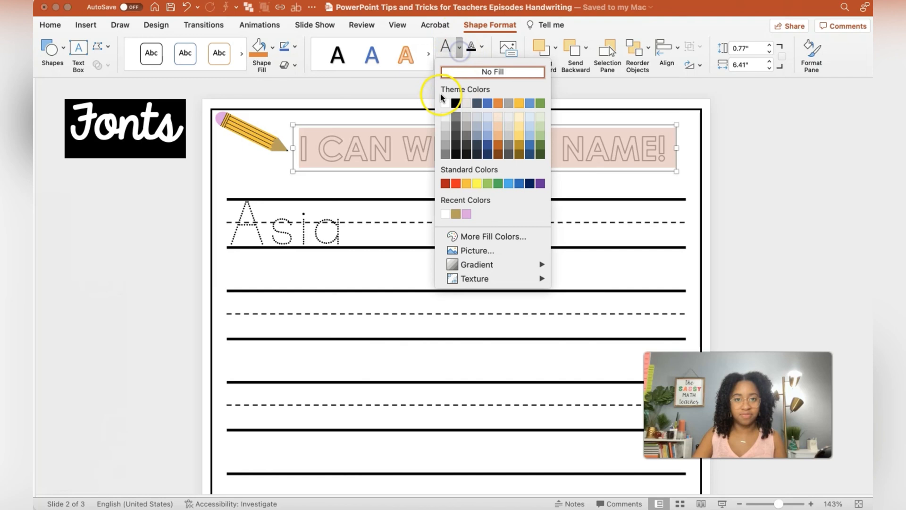
pyautogui.click(475, 47)
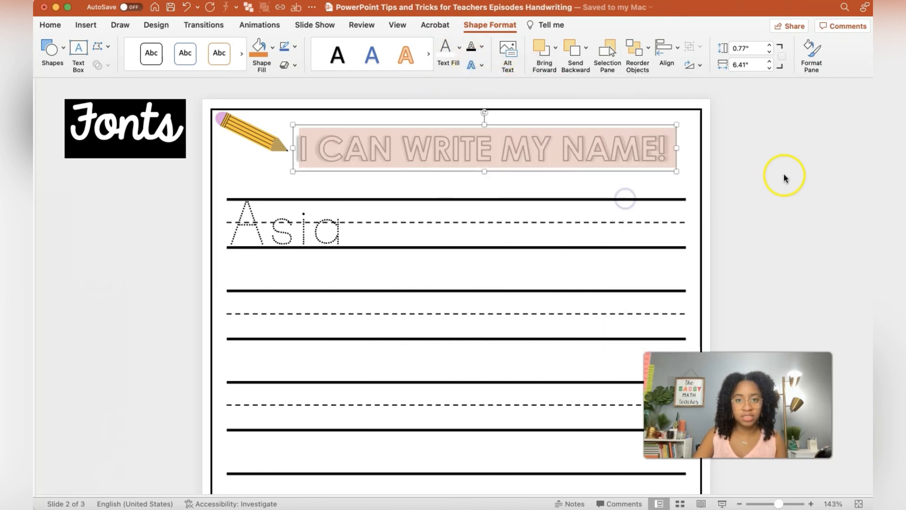
pyautogui.click(49, 24)
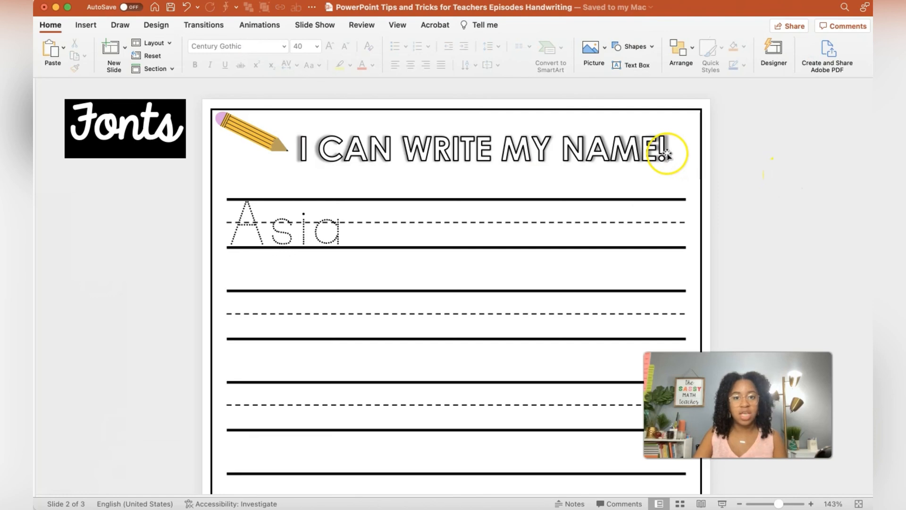
pyautogui.moveTo(480, 160)
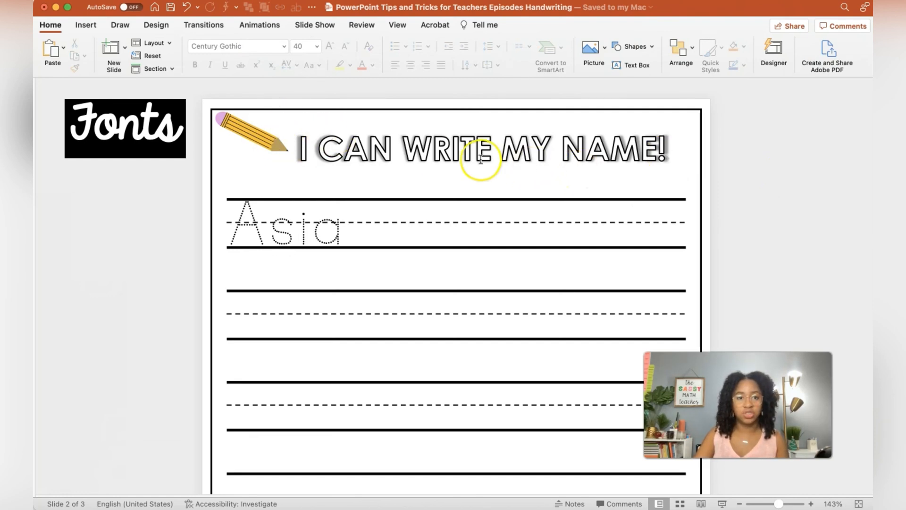